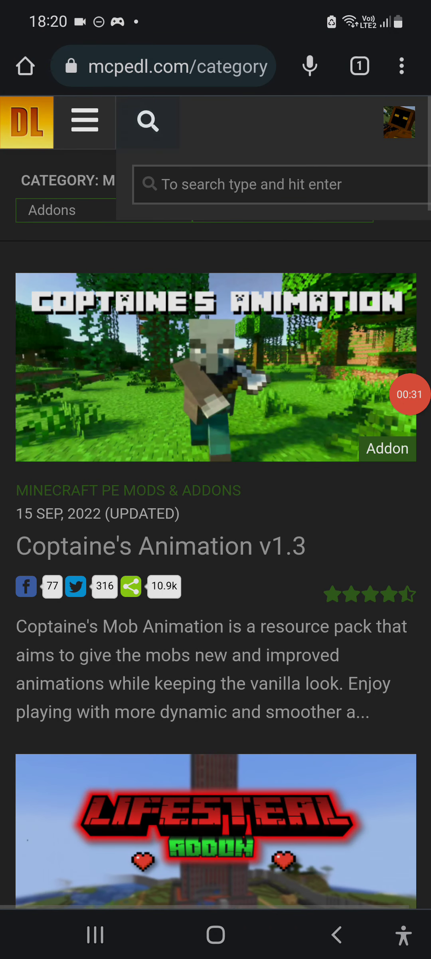
Search MCPEDL for 'Serp pokemon' and bring the Pokédrock 1 and 2 results into view
{"action": "type", "text": "Serp pokemon"}
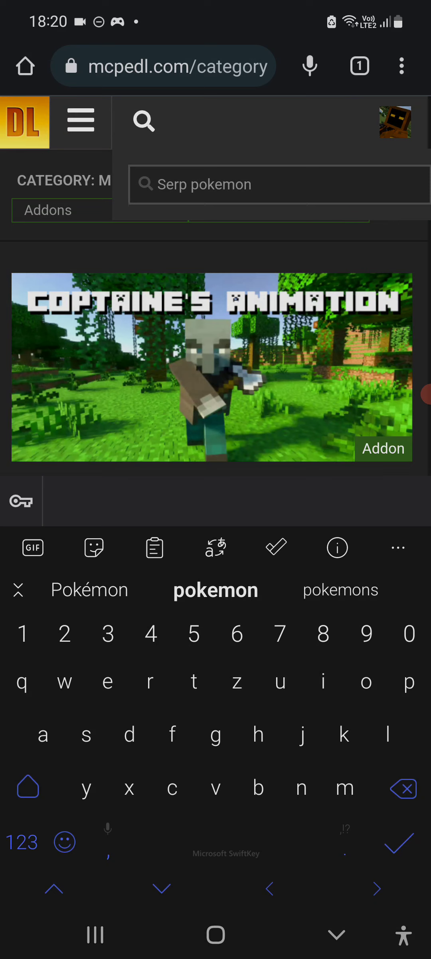
{"action": "key", "text": "Enter"}
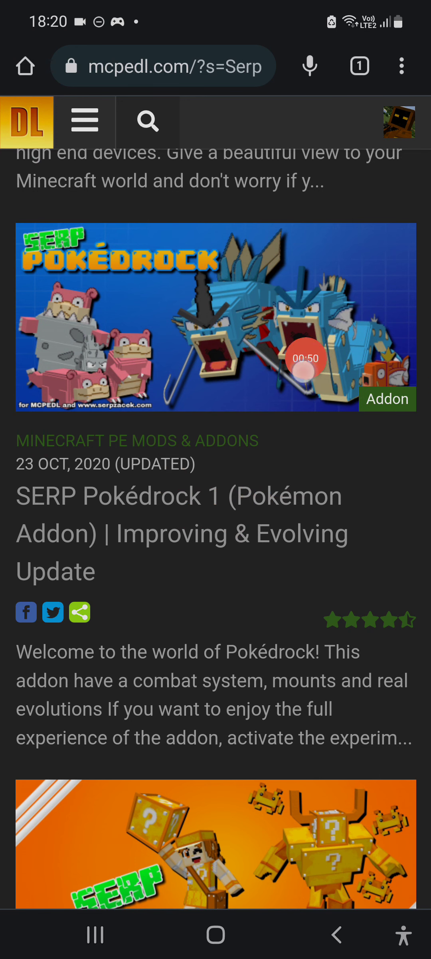
{"action": "scroll", "scroll_direction": "down", "scroll_amount": 3}
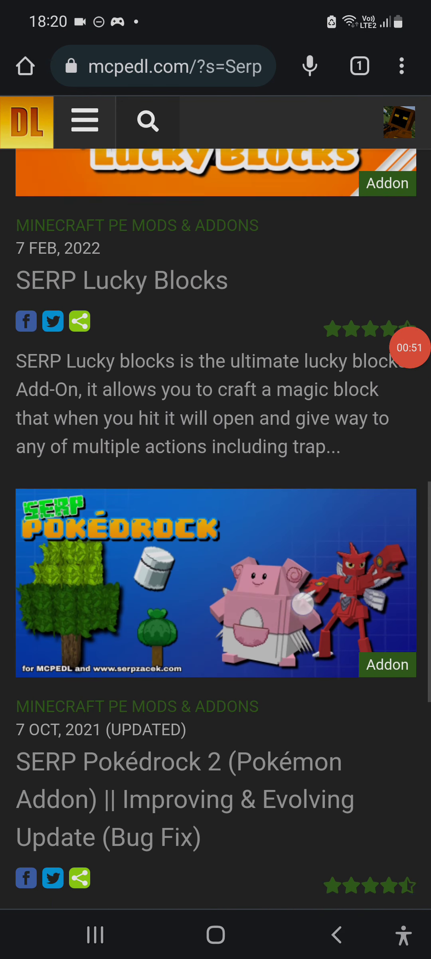
{"action": "scroll", "scroll_direction": "down", "scroll_amount": 3}
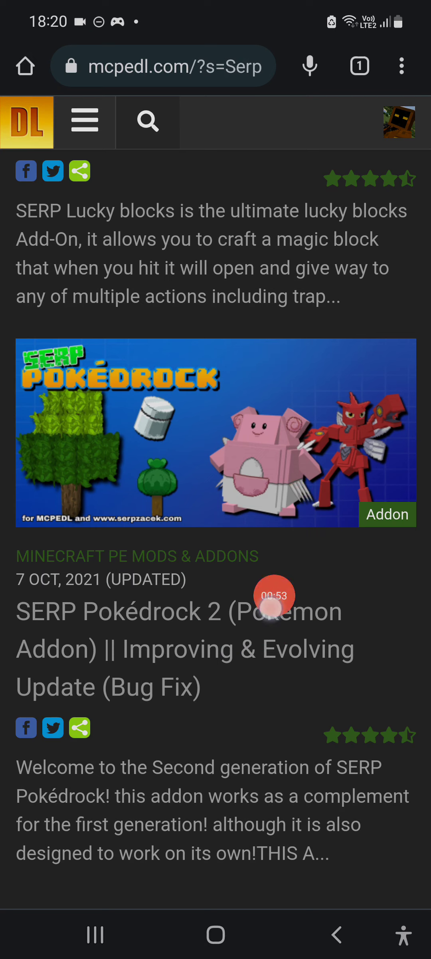
{"action": "scroll", "scroll_direction": "down", "scroll_amount": 3}
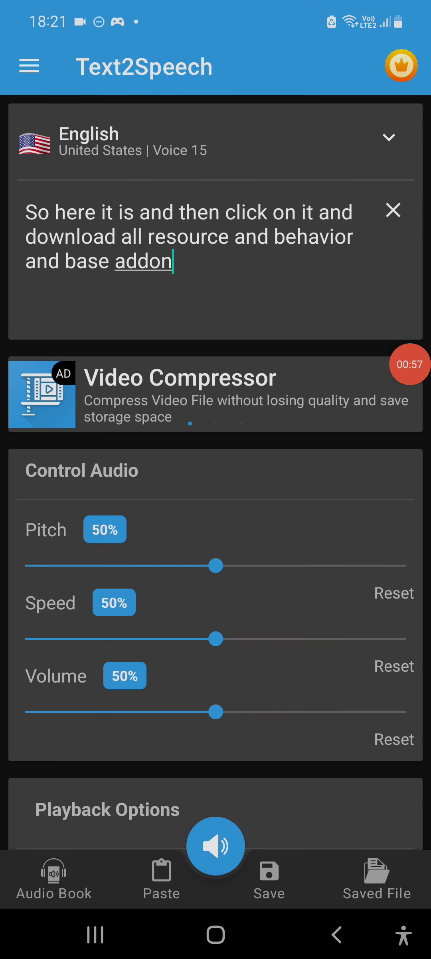
Play the narration about downloading the resource, behavior and base files, then stop it
{"action": "left_click", "coordinate": [215, 847]}
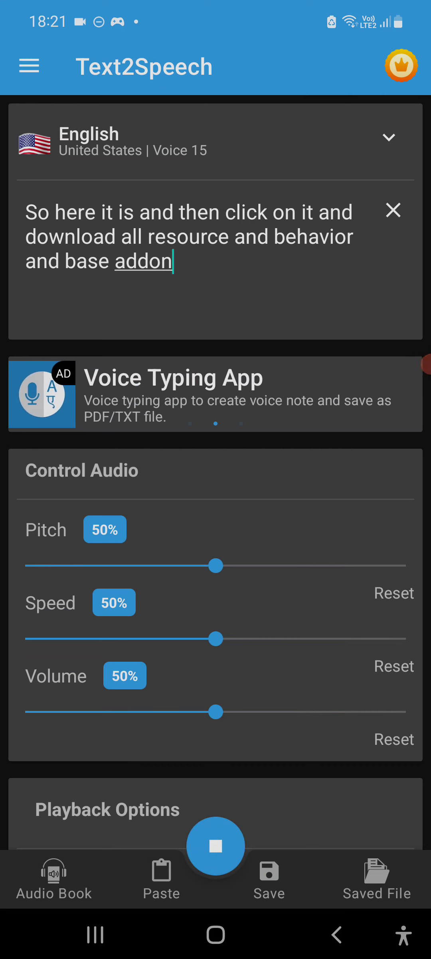
{"action": "left_click", "coordinate": [216, 846]}
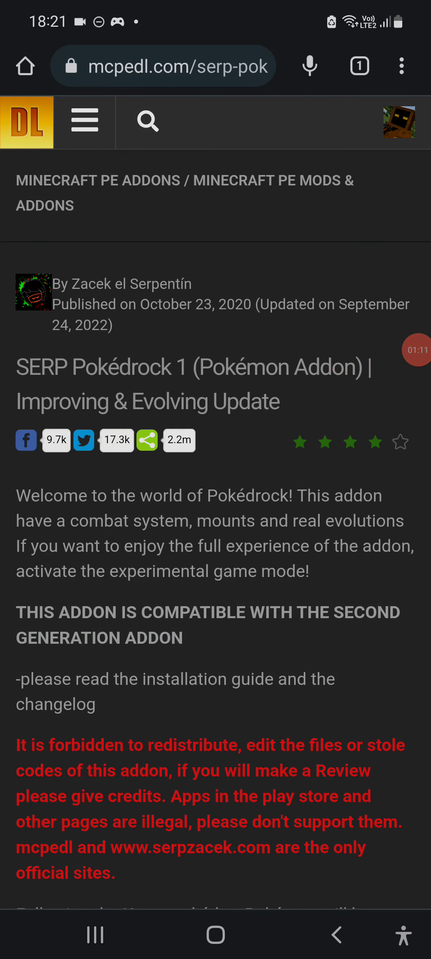
Reach the Pokédrock 1 Downloads section and mark the base behaviors and resources links
{"action": "scroll", "scroll_direction": "down", "scroll_amount": 3}
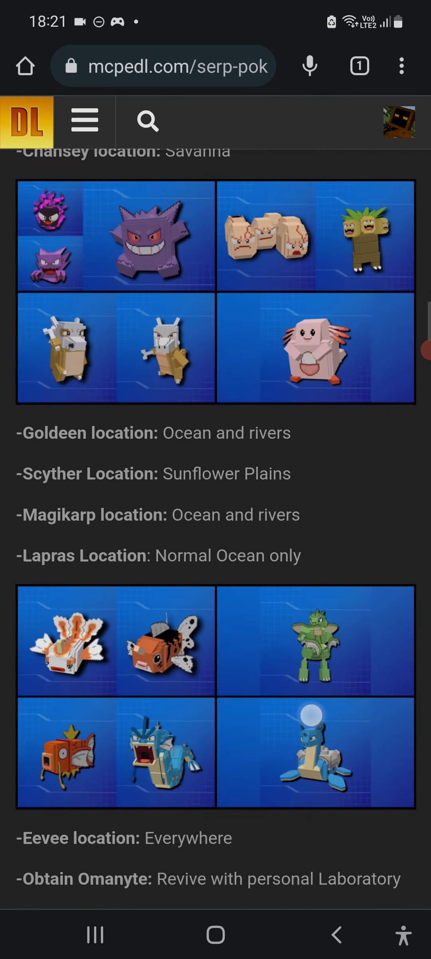
{"action": "scroll", "scroll_direction": "down", "scroll_amount": 3}
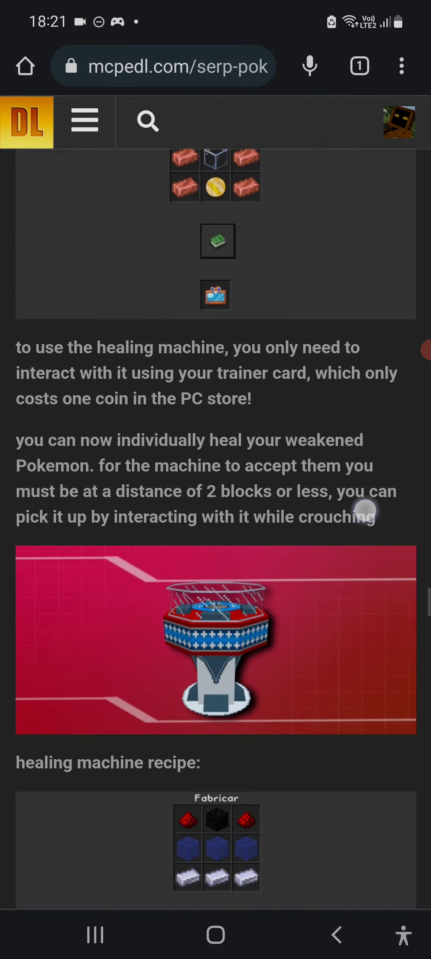
{"action": "scroll", "scroll_direction": "down", "scroll_amount": 3}
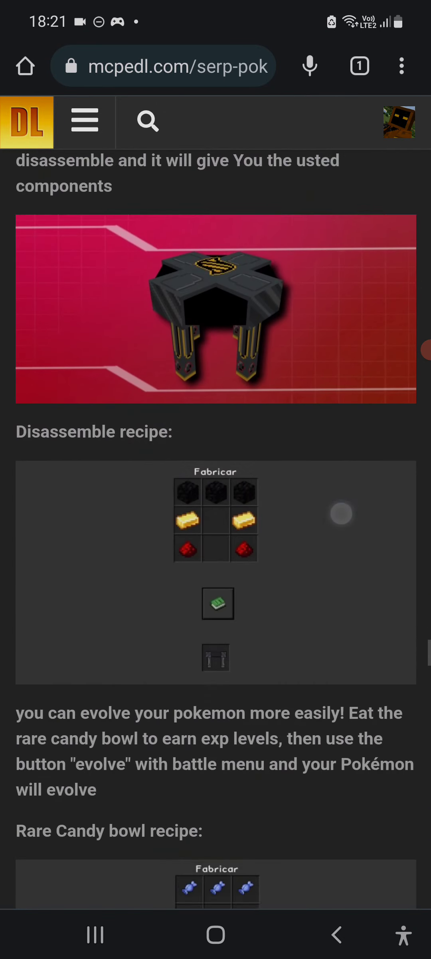
{"action": "scroll", "scroll_direction": "down", "scroll_amount": 3}
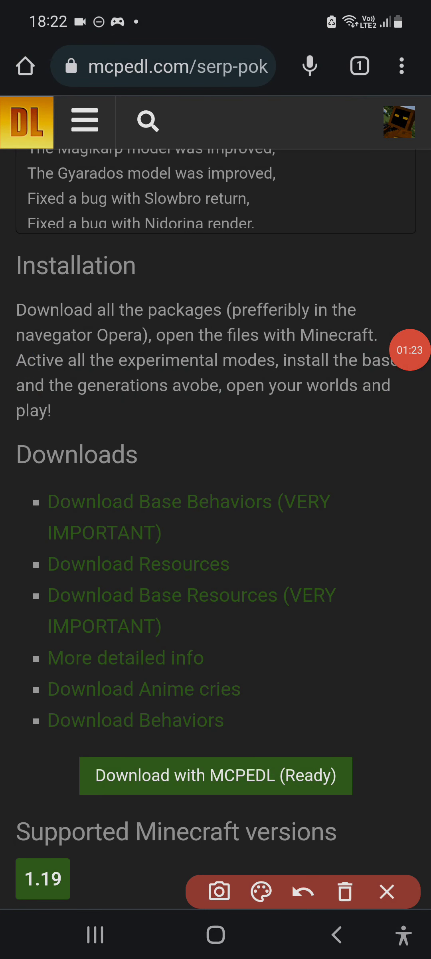
{"action": "left_click_drag", "start_coordinate": [318, 446], "coordinate": [33, 502]}
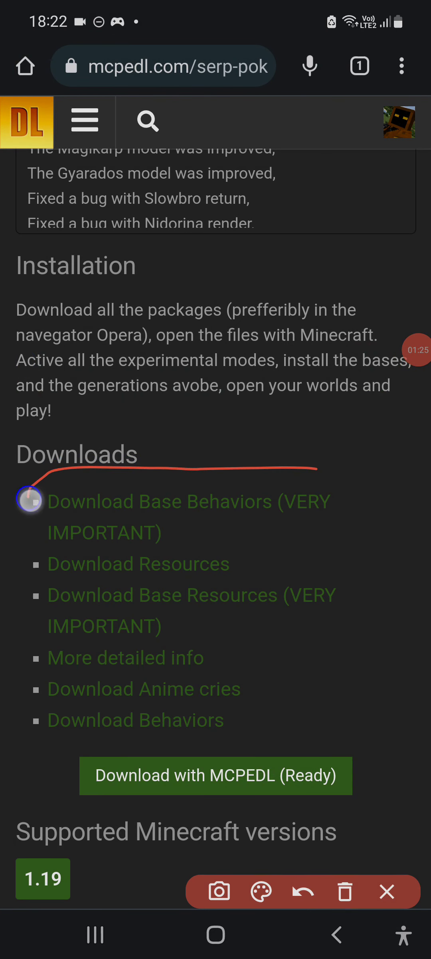
{"action": "left_click_drag", "start_coordinate": [29, 496], "coordinate": [29, 556]}
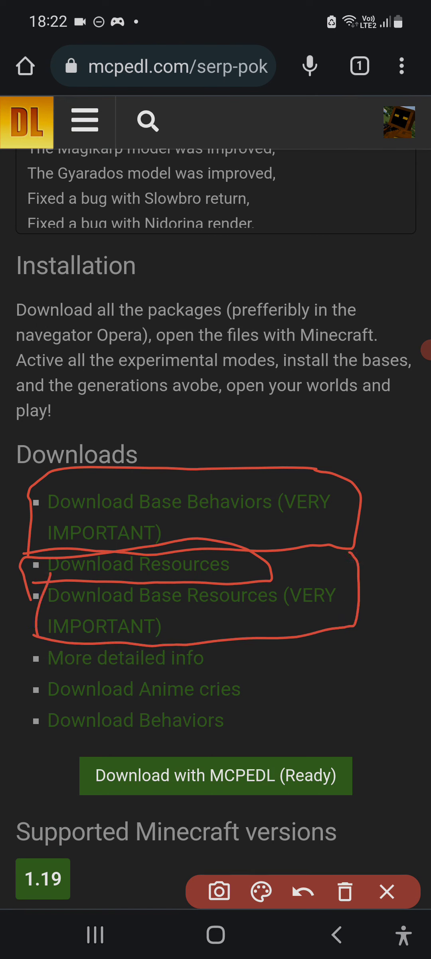
{"action": "left_click_drag", "start_coordinate": [43, 712], "coordinate": [269, 710]}
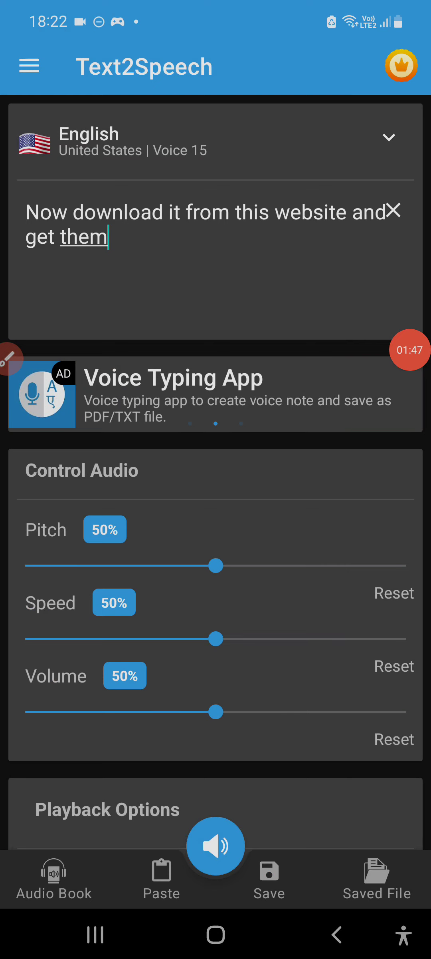
Play the narration about downloading the base behavior and resources files, then stop it
{"action": "left_click", "coordinate": [215, 847]}
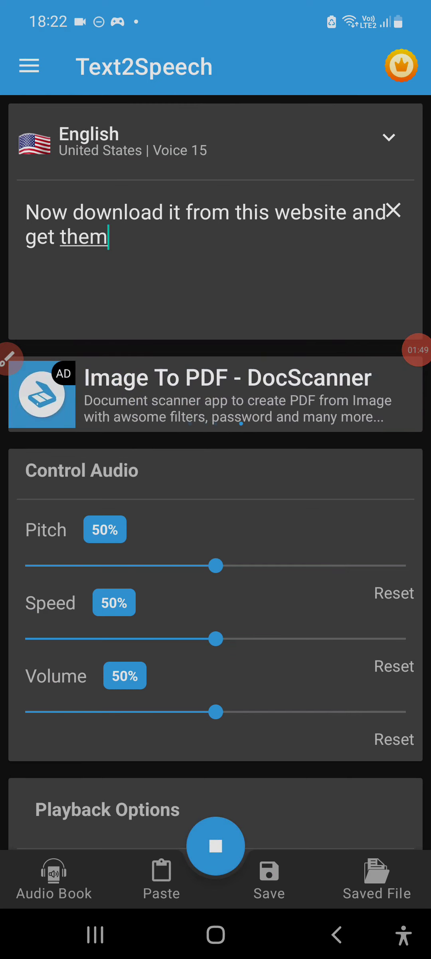
{"action": "left_click", "coordinate": [215, 846]}
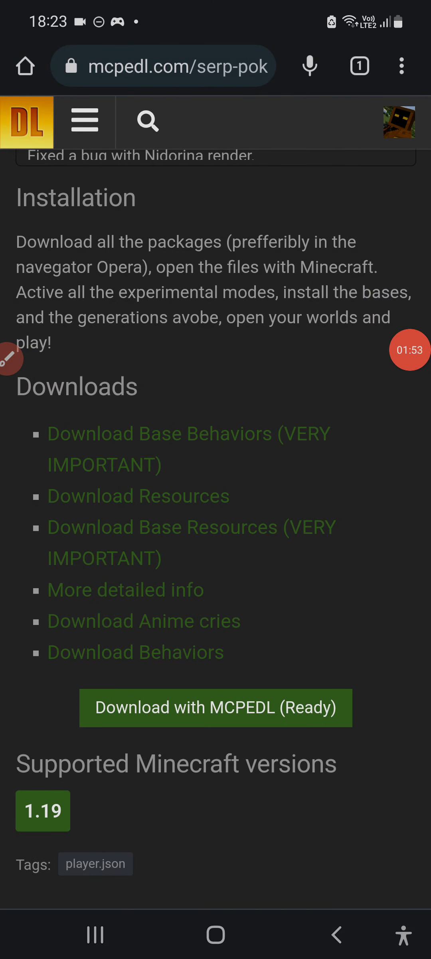
Follow Download Base Behaviors and choose free ad-supported access on Linkvertise
{"action": "left_click", "coordinate": [260, 437]}
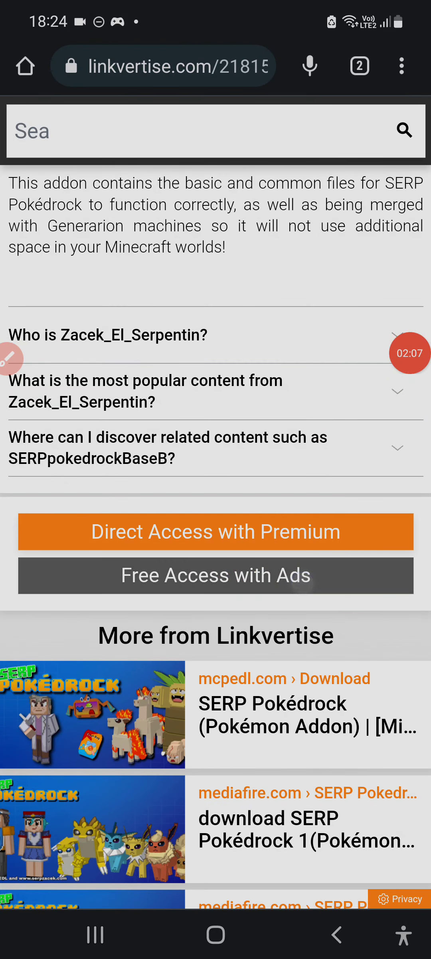
{"action": "left_click", "coordinate": [216, 575]}
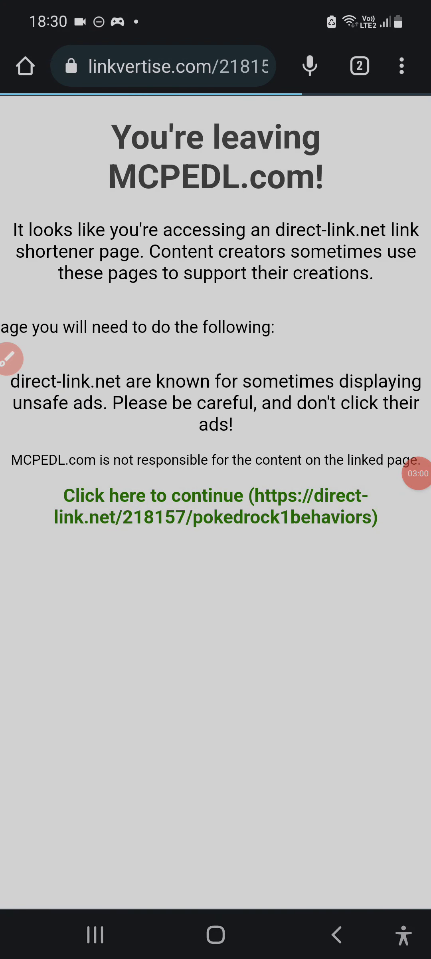
Continue to MediaFire, download SERPpokedrockB1, and proceed to the Pokédrock 1 resources link
{"action": "left_click", "coordinate": [216, 495]}
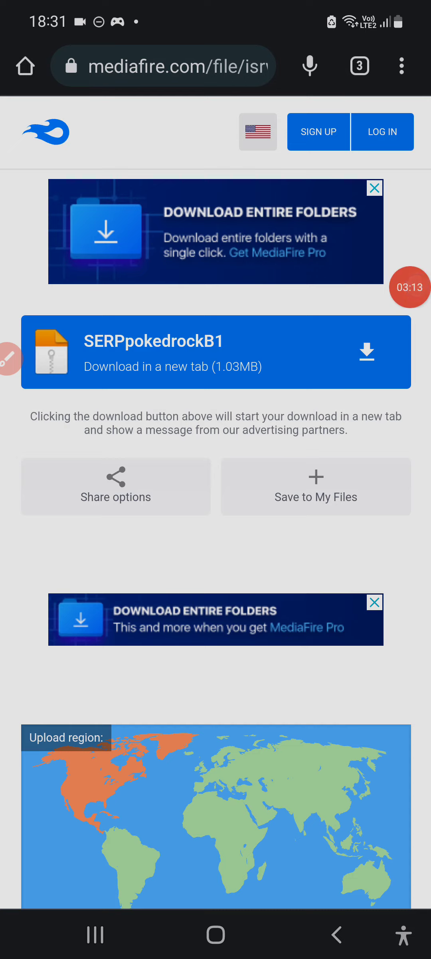
{"action": "left_click", "coordinate": [367, 351]}
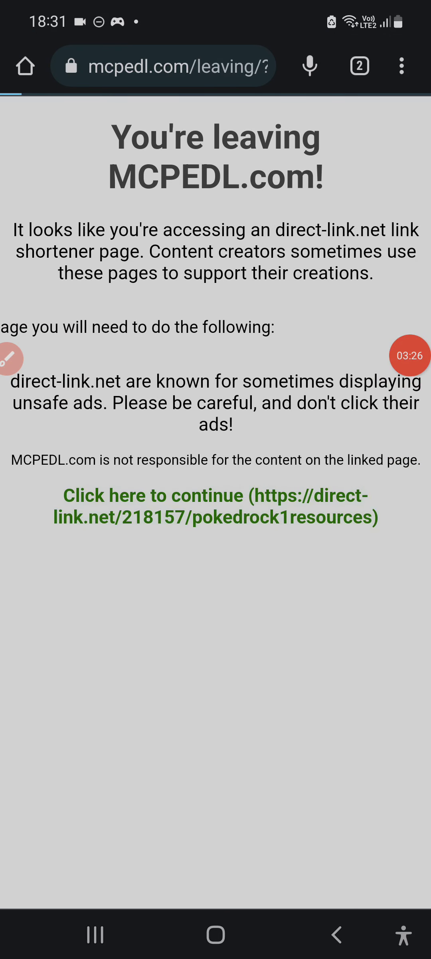
{"action": "left_click", "coordinate": [208, 496]}
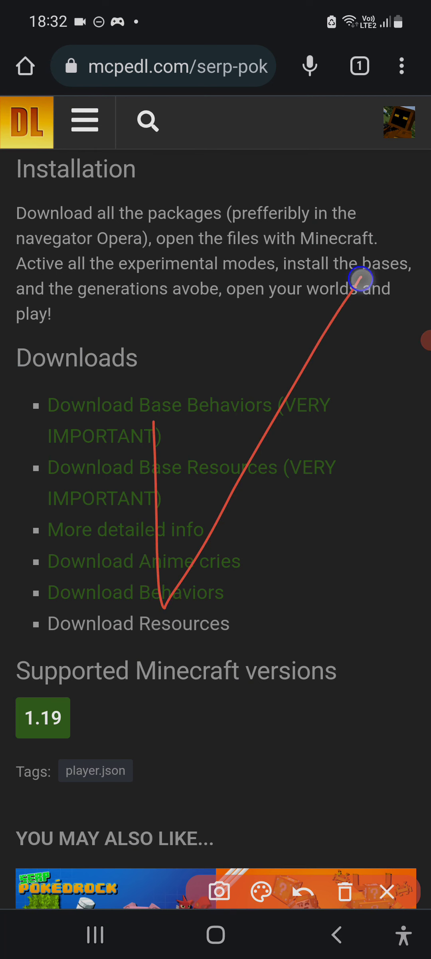
Edit the Text2Speech note and have the reminder to download both SERP addons read aloud
{"action": "left_click", "coordinate": [387, 893]}
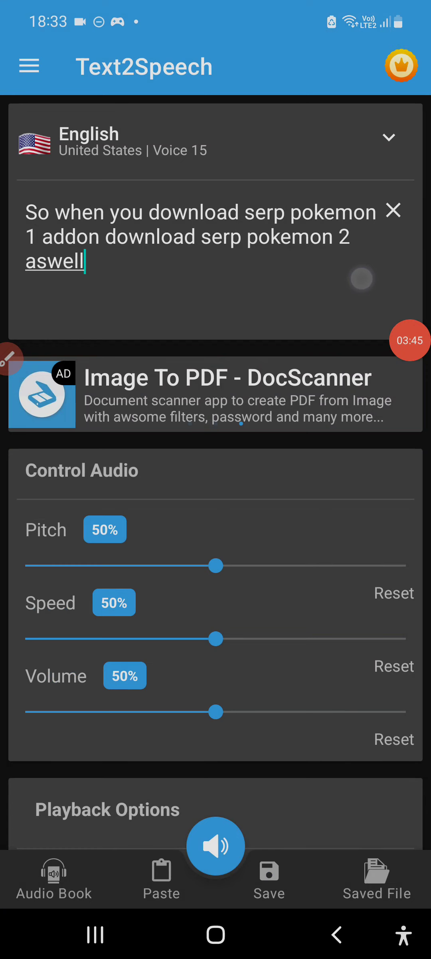
{"action": "left_click", "coordinate": [216, 846]}
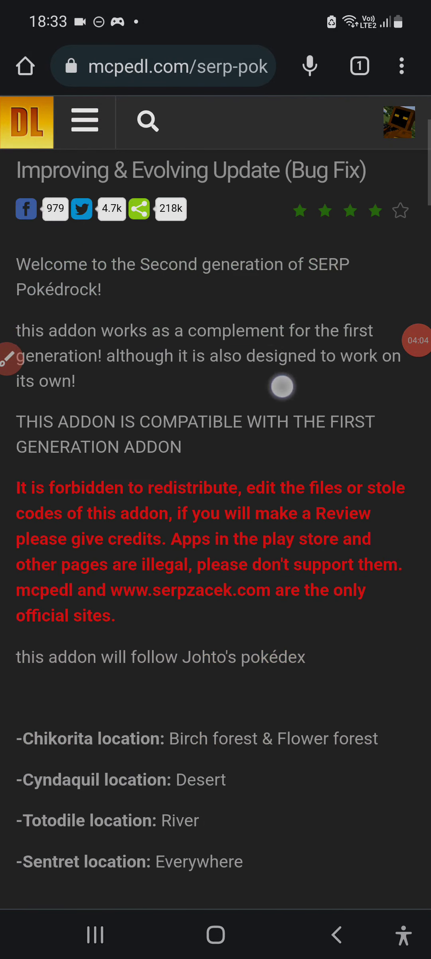
Reach the SERP Pokédrock 2 Downloads section and select Download Resources
{"action": "scroll", "scroll_direction": "down", "scroll_amount": 3}
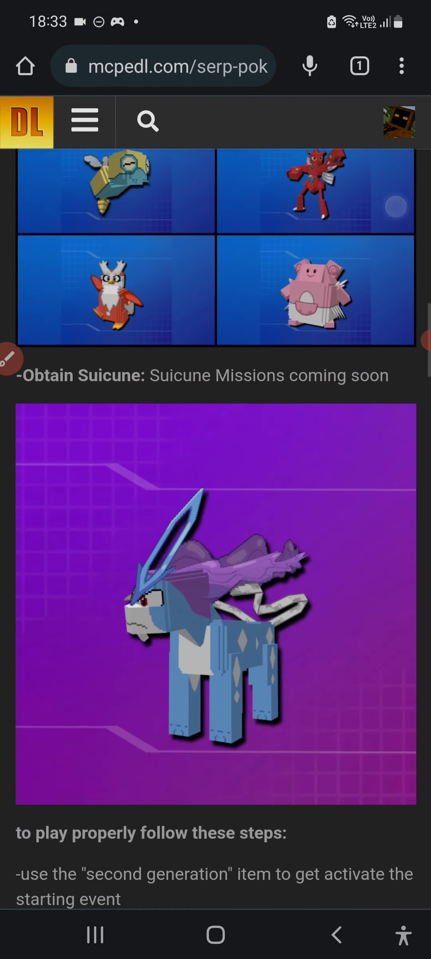
{"action": "scroll", "scroll_direction": "down", "scroll_amount": 3}
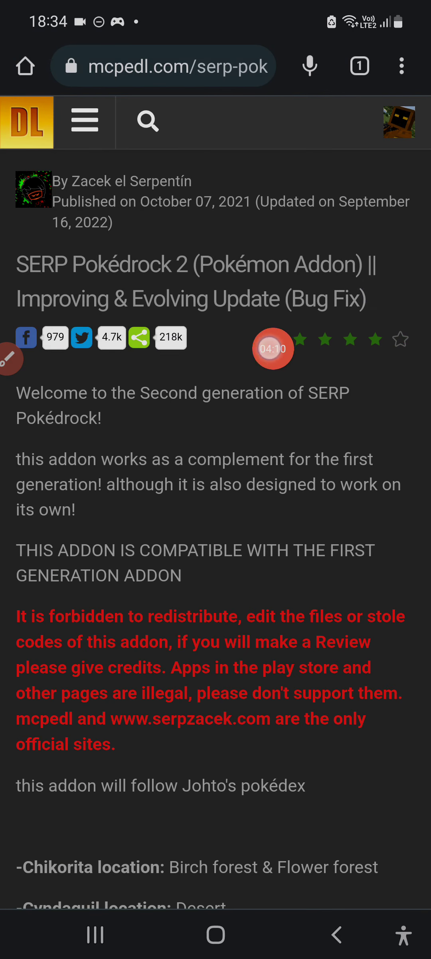
{"action": "left_click", "coordinate": [273, 350]}
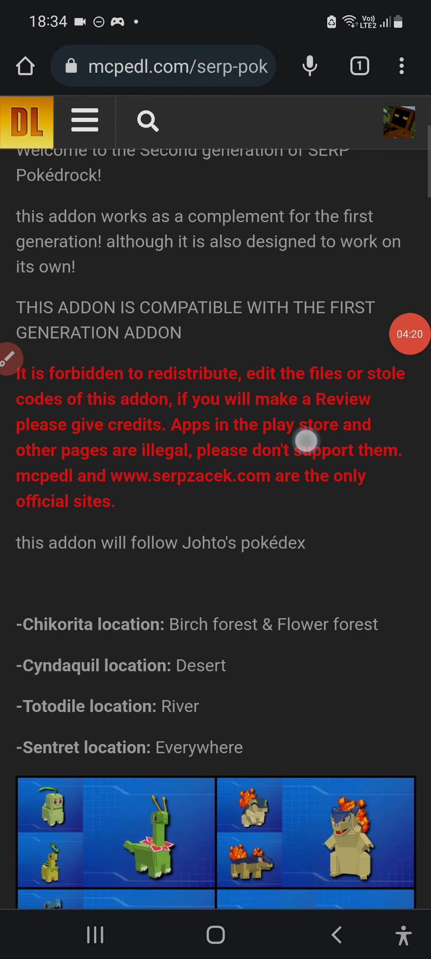
{"action": "scroll", "scroll_direction": "down", "scroll_amount": 3}
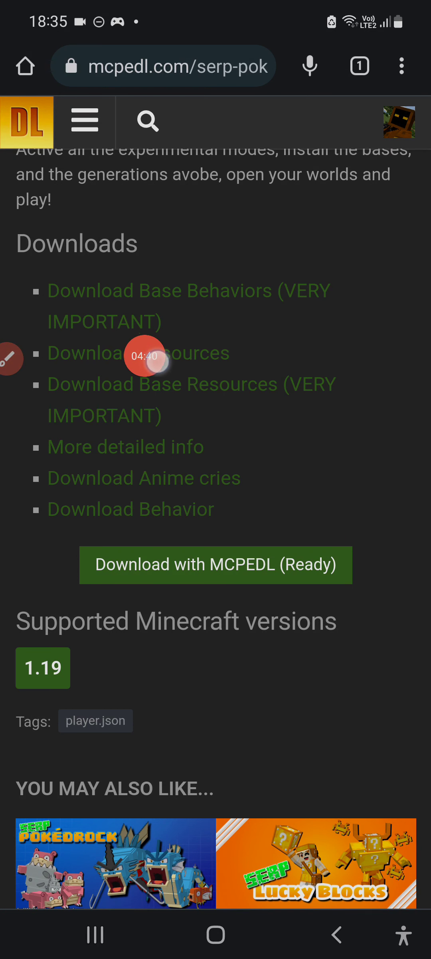
Start the Pokédrock 2 Resources download via MCPEDL and choose free access on Linkvertise
{"action": "left_click", "coordinate": [215, 565]}
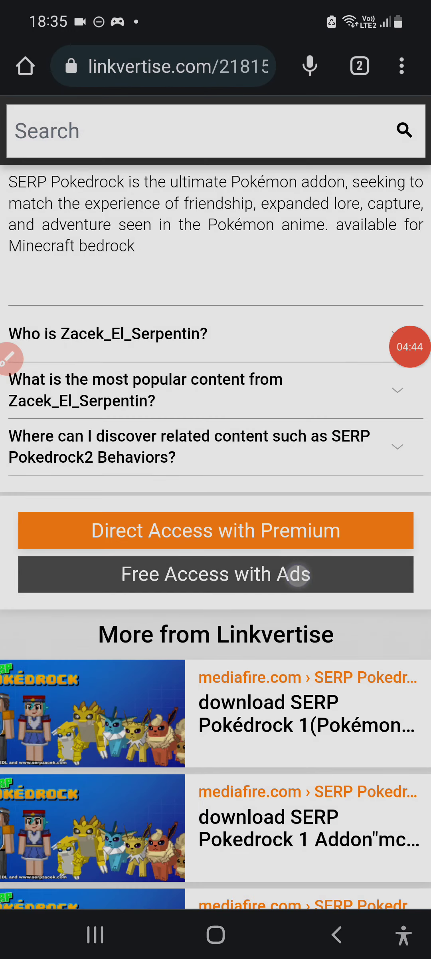
{"action": "type", "text": "Amo"}
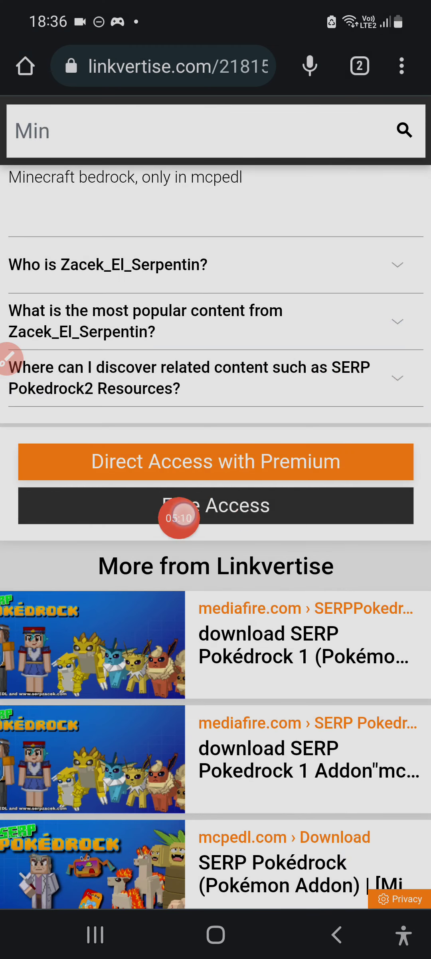
{"action": "left_click", "coordinate": [215, 505]}
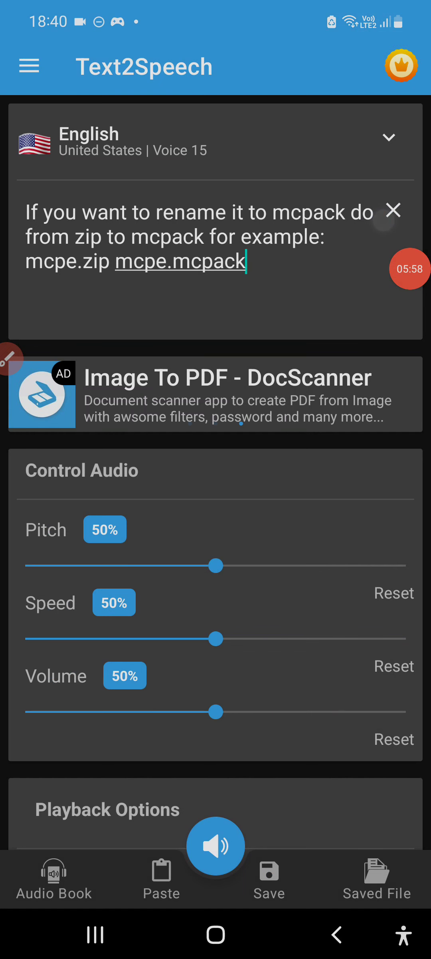
Play the zip-to-mcpack renaming explanation aloud, then end the playback
{"action": "left_click", "coordinate": [214, 846]}
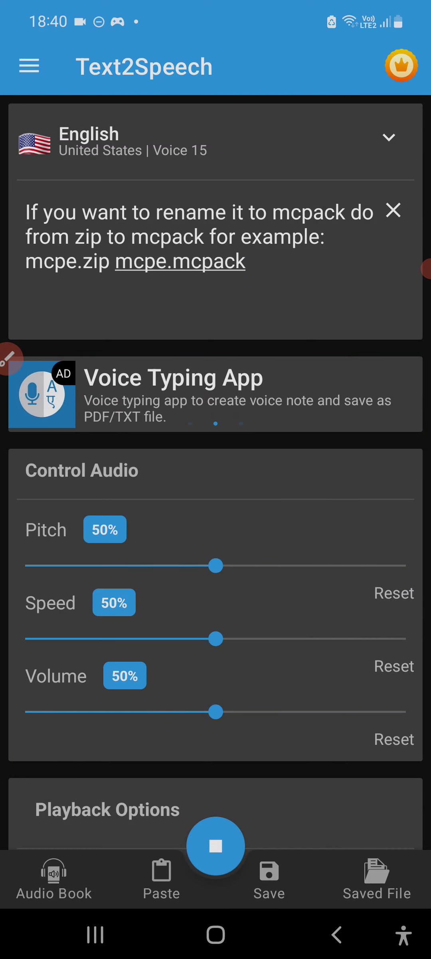
{"action": "left_click", "coordinate": [215, 846]}
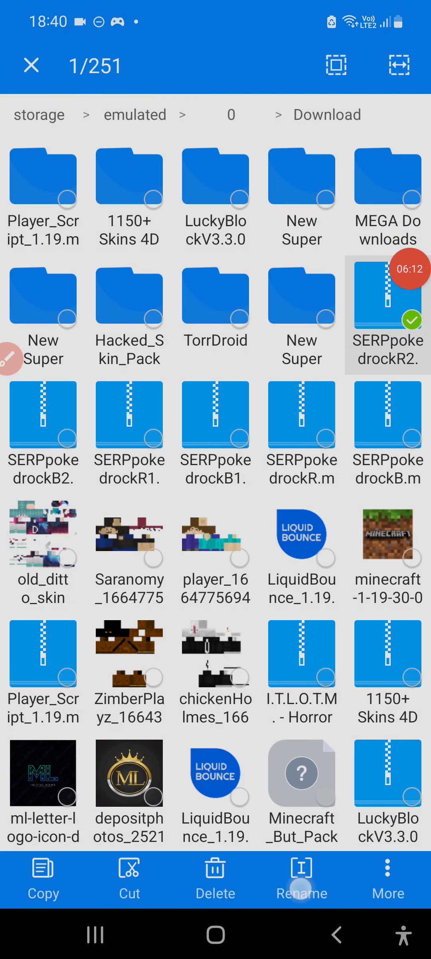
Rename the SERPpokedrock R2 and R1 archives from .zip to .mcpack and confirm
{"action": "left_click", "coordinate": [302, 881]}
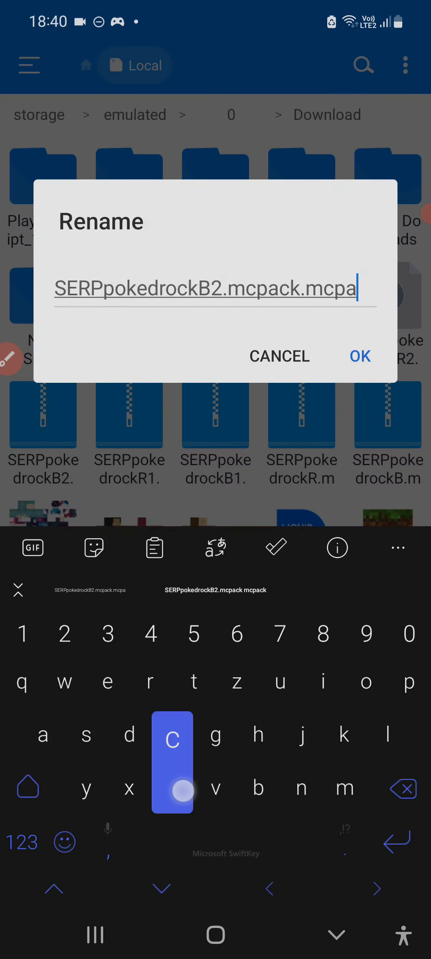
{"action": "left_click", "coordinate": [362, 357]}
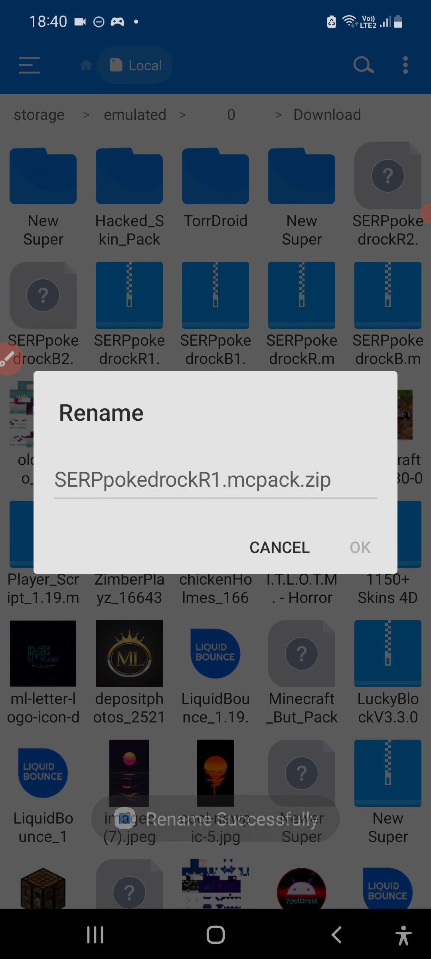
{"action": "type", "text": "mcpack"}
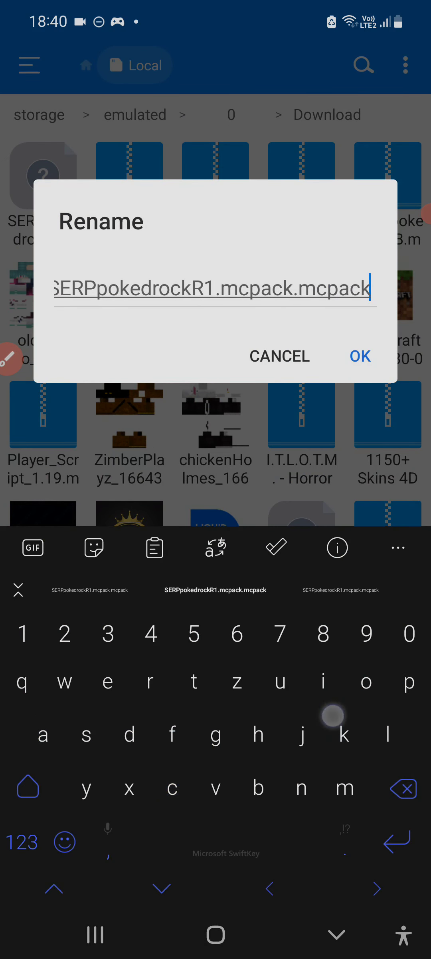
{"action": "left_click", "coordinate": [360, 356]}
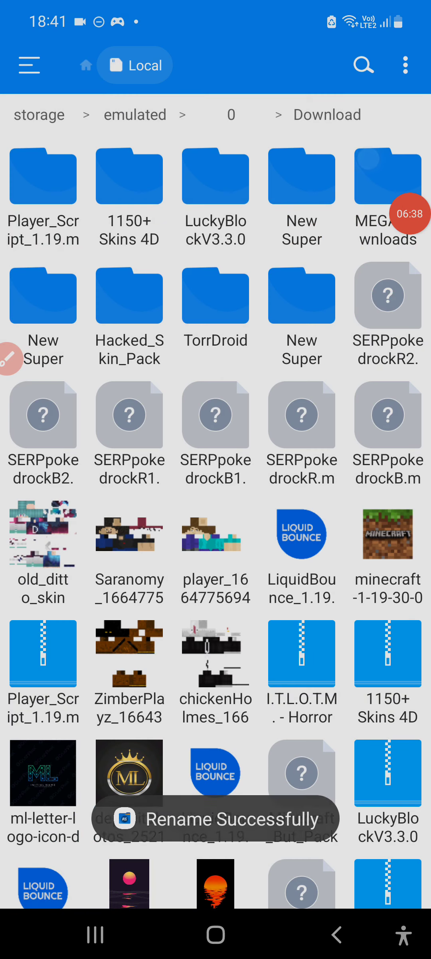
{"action": "scroll", "scroll_direction": "down", "scroll_amount": 3}
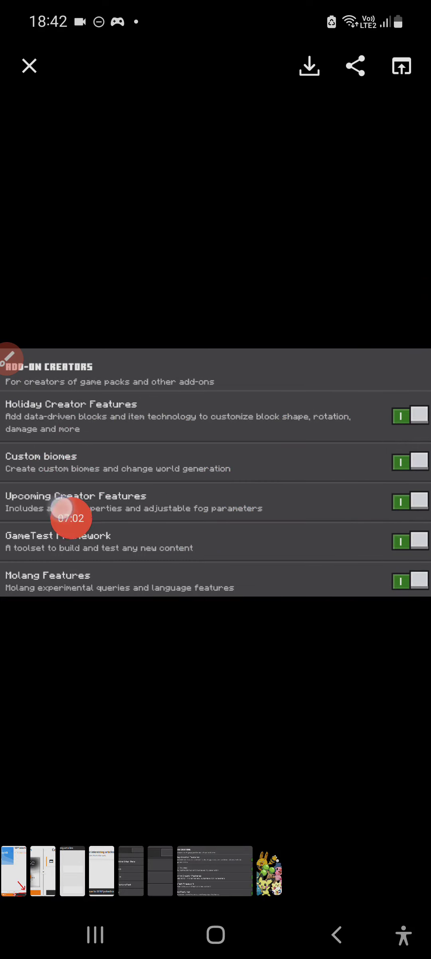
{"action": "mouse_move", "coordinate": [118, 599]}
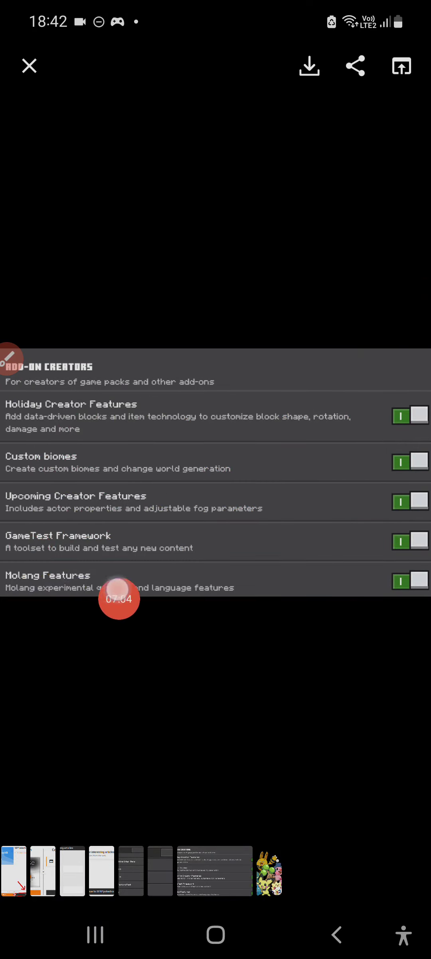